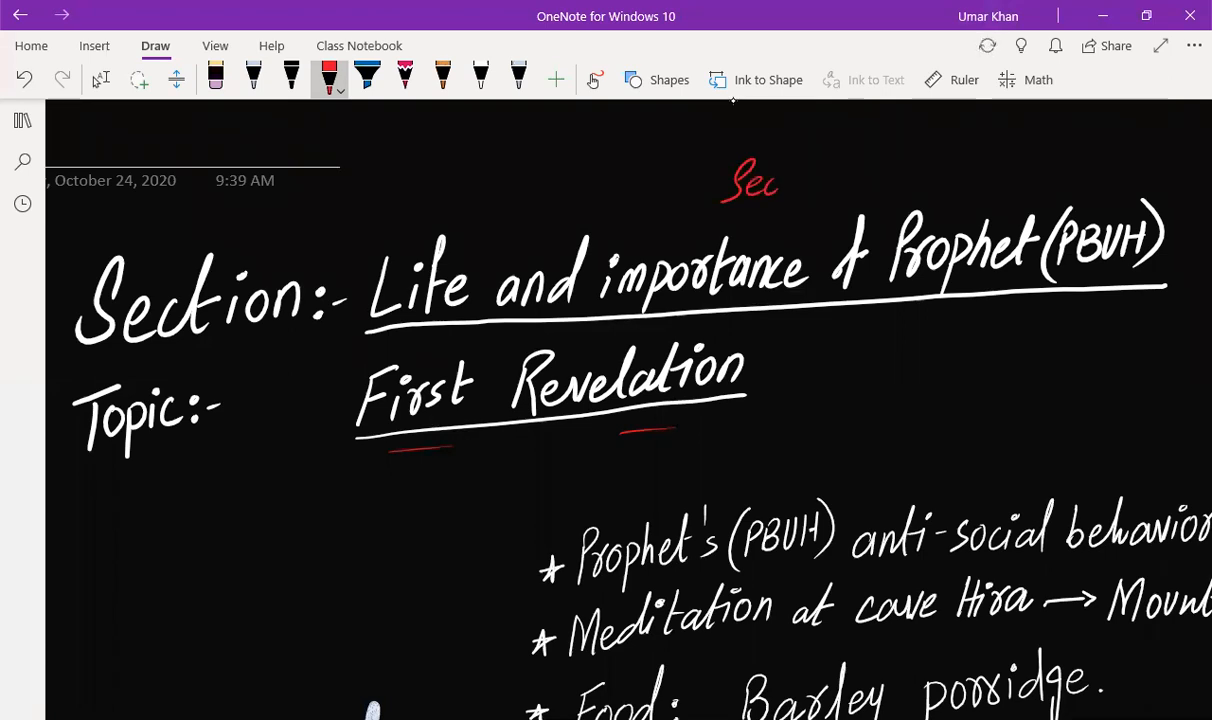
- Handwrite 'Sec 3, P1' in red above the Section heading, then scroll to Background
{"action": "left_click_drag", "start_coordinate": [790, 180], "coordinate": [845, 180]}
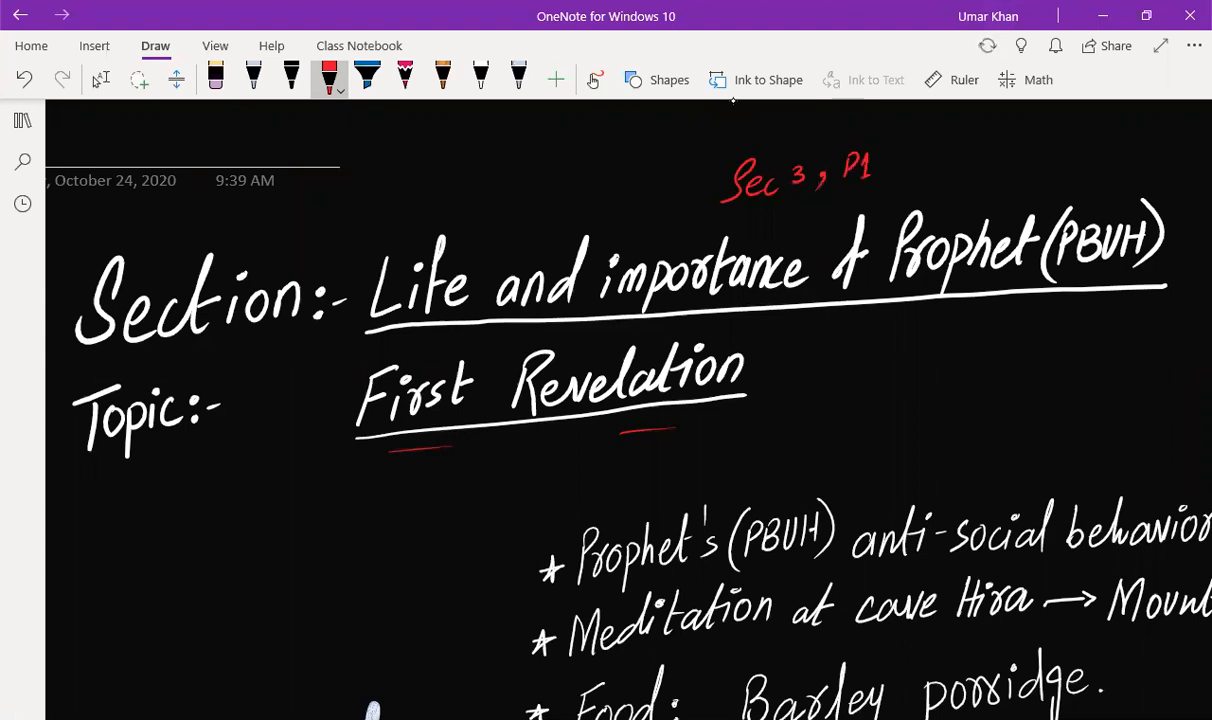
{"action": "scroll", "scroll_direction": "down", "scroll_amount": 3}
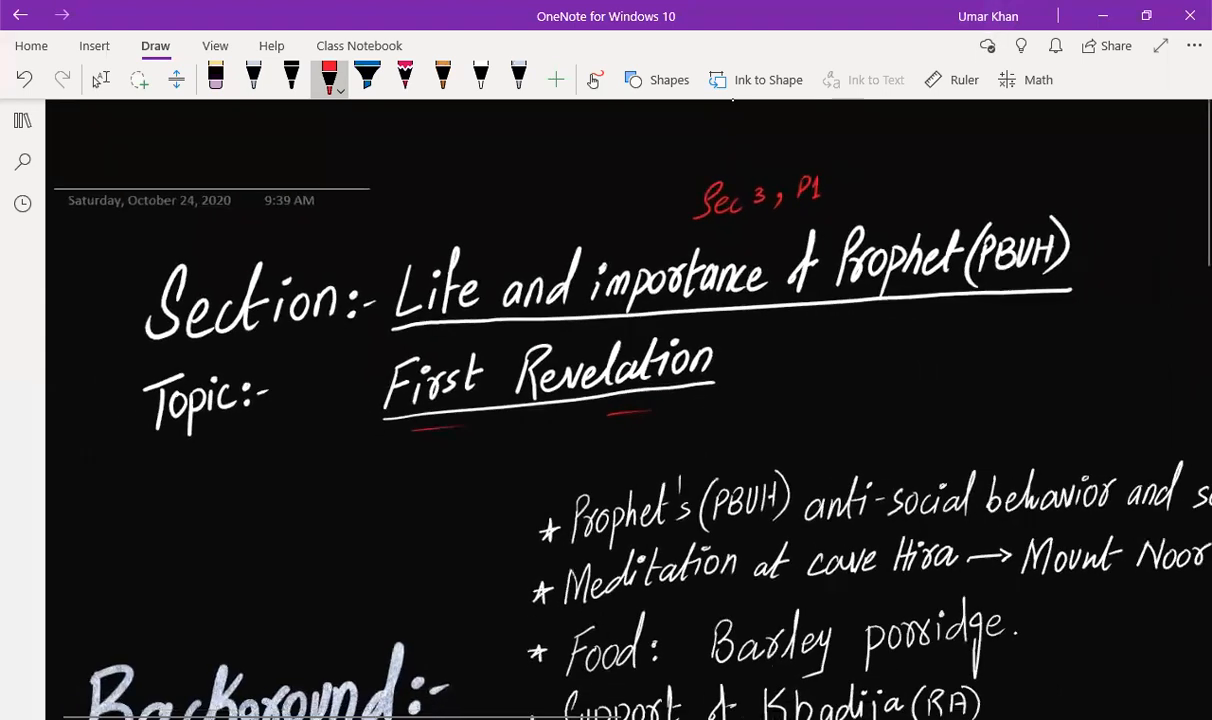
{"action": "scroll", "scroll_direction": "down", "scroll_amount": 3}
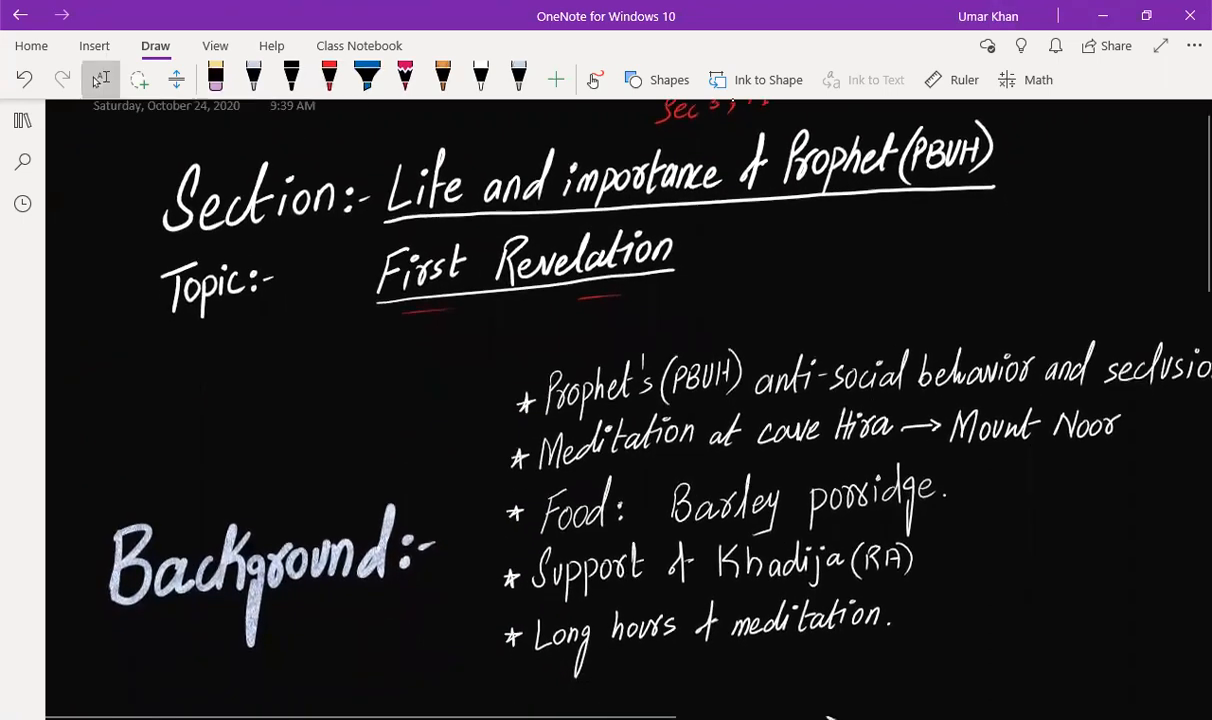
{"action": "scroll", "scroll_direction": "down", "scroll_amount": 3}
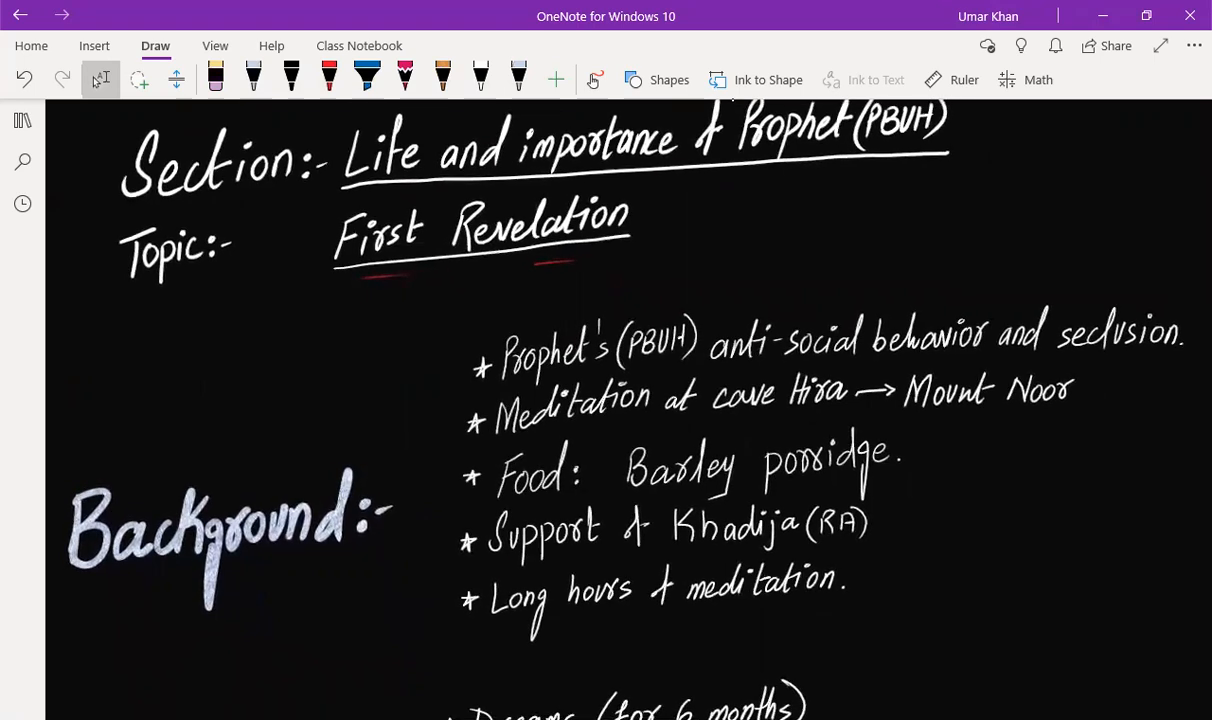
{"action": "scroll", "scroll_direction": "down", "scroll_amount": 3}
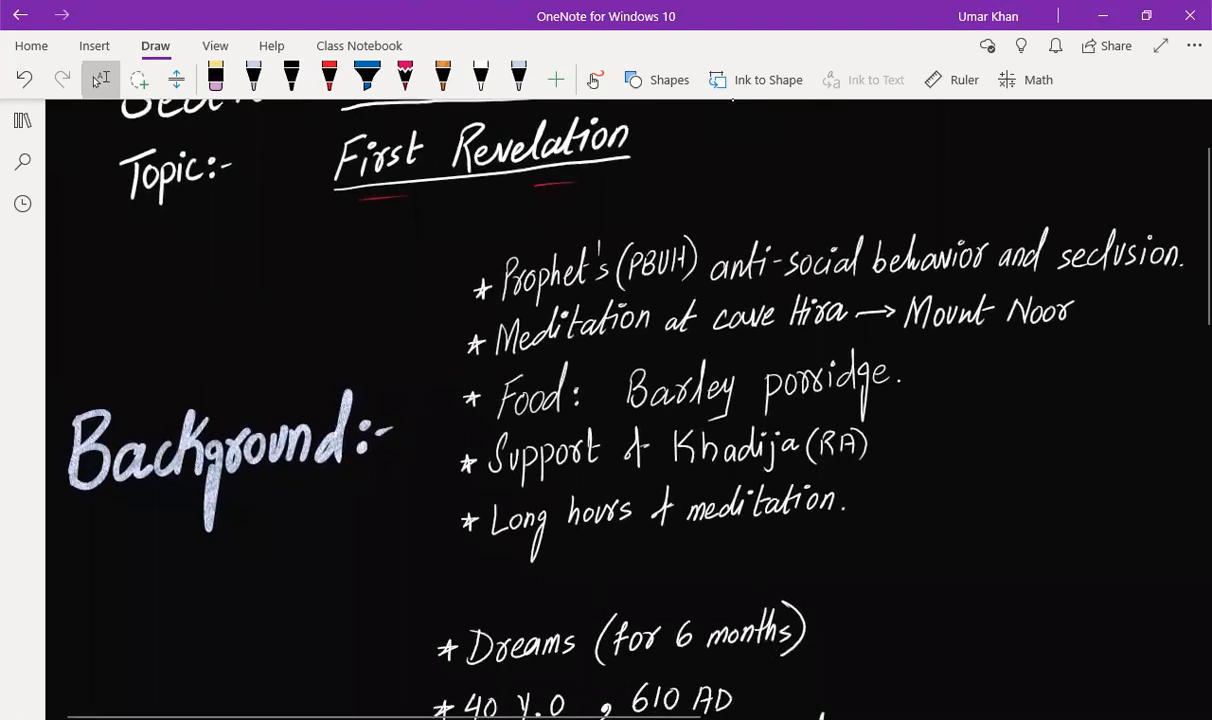
- With the red pen, underline anti-social, seclusion, cave Hira, Mount Noor and Barley porridge in the first three Background bullets
{"action": "left_click", "coordinate": [329, 78]}
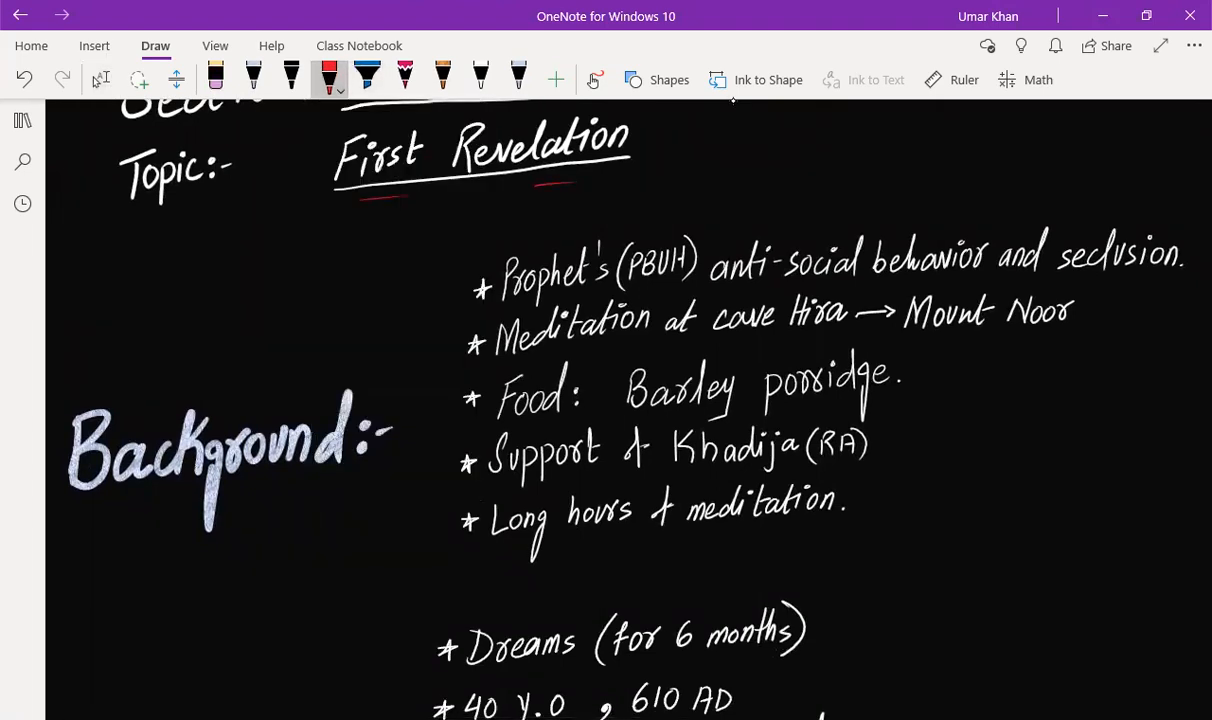
{"action": "left_click_drag", "start_coordinate": [740, 287], "coordinate": [830, 287]}
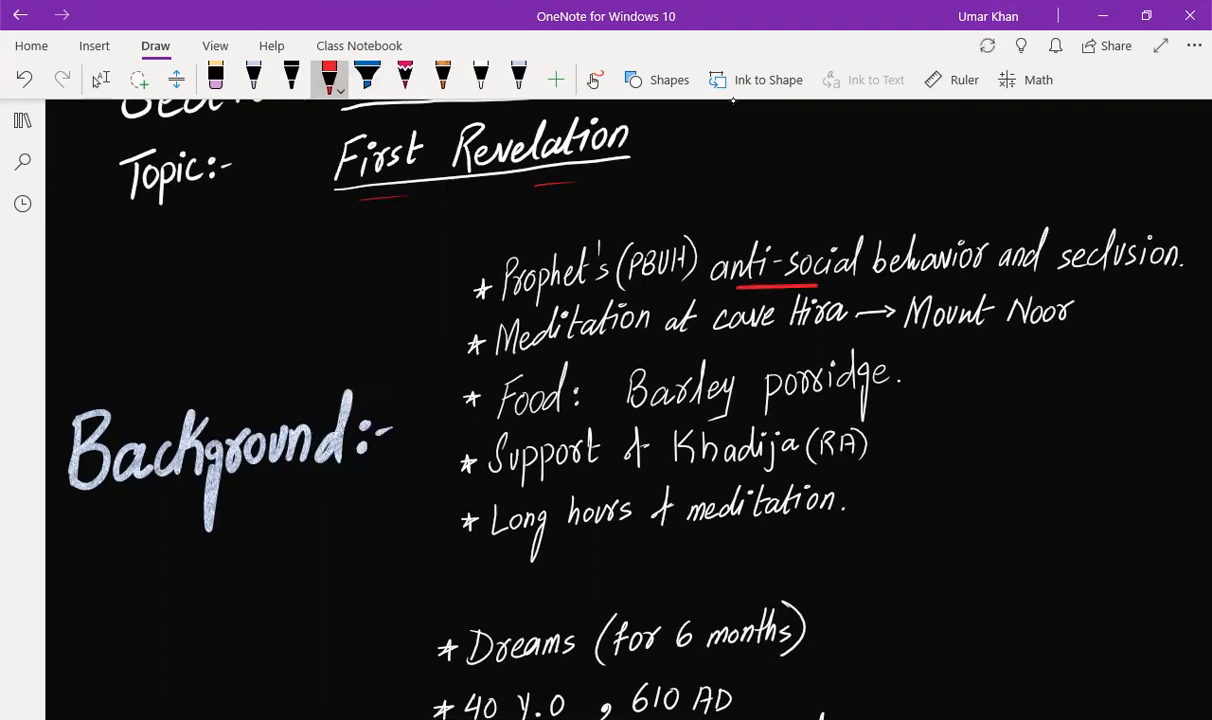
{"action": "left_click", "coordinate": [367, 80]}
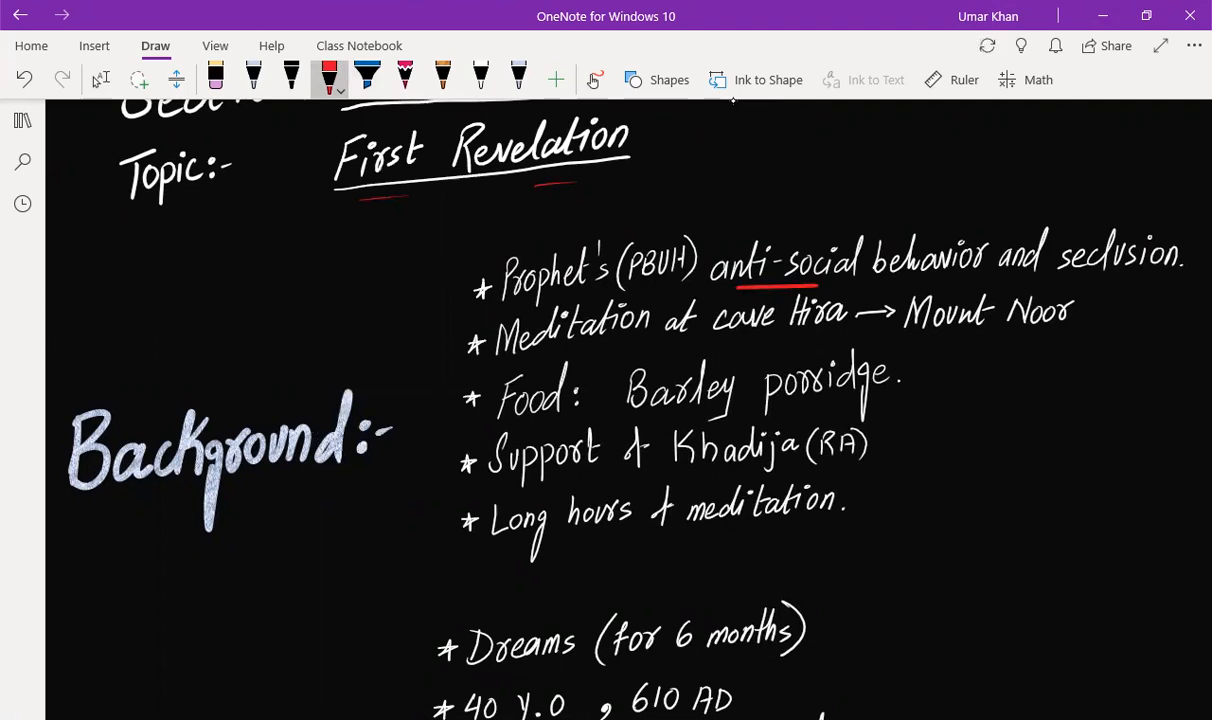
{"action": "left_click_drag", "start_coordinate": [1090, 276], "coordinate": [1150, 276]}
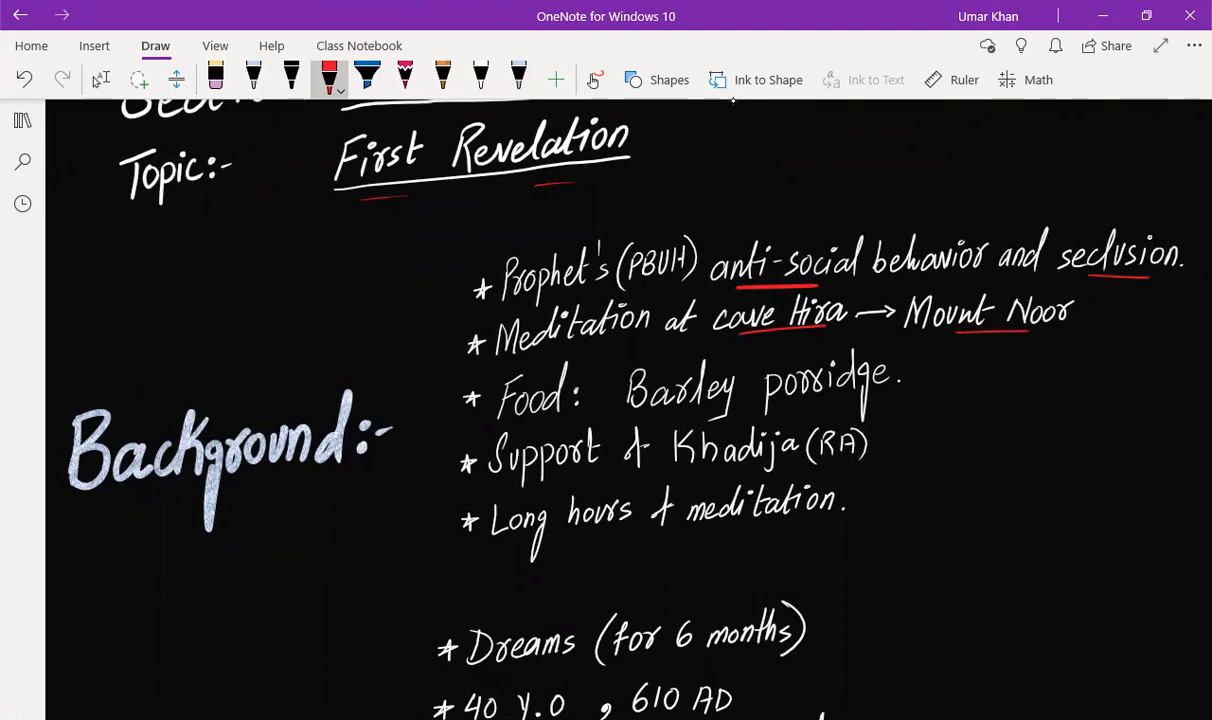
{"action": "left_click_drag", "start_coordinate": [698, 405], "coordinate": [805, 398]}
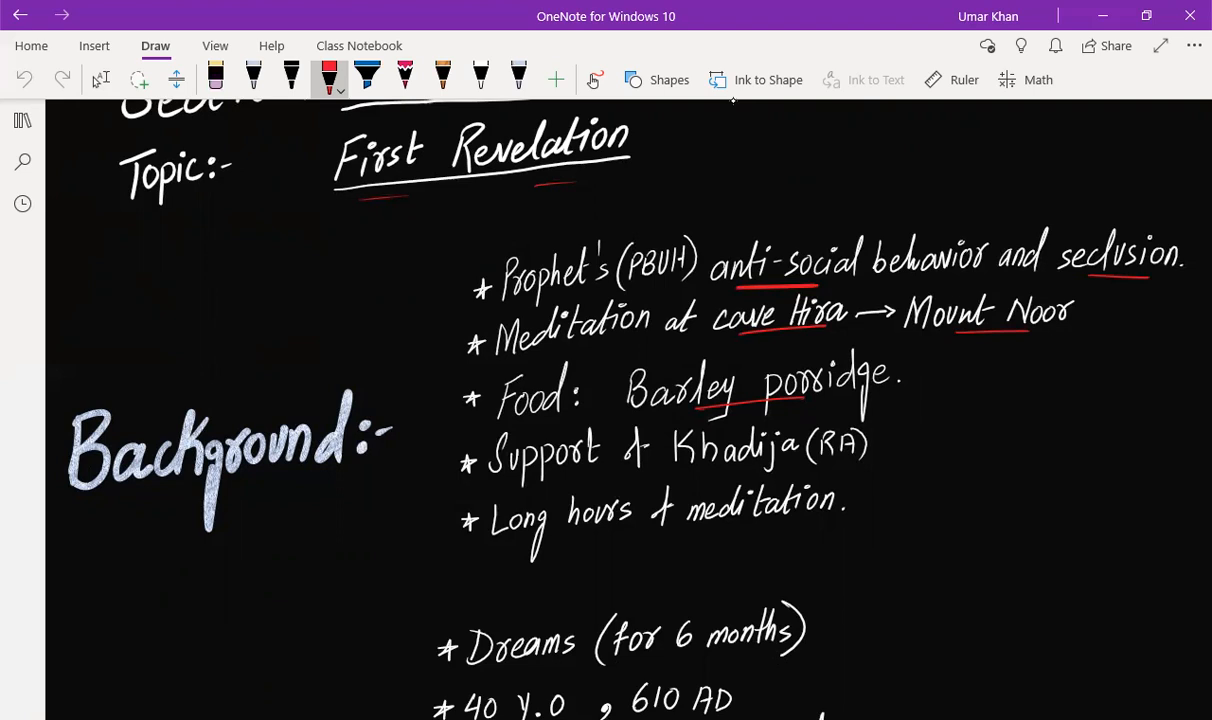
- Underline Support, Khadija and Long hours in red in the last Background bullets
{"action": "left_click_drag", "start_coordinate": [610, 472], "coordinate": [700, 470]}
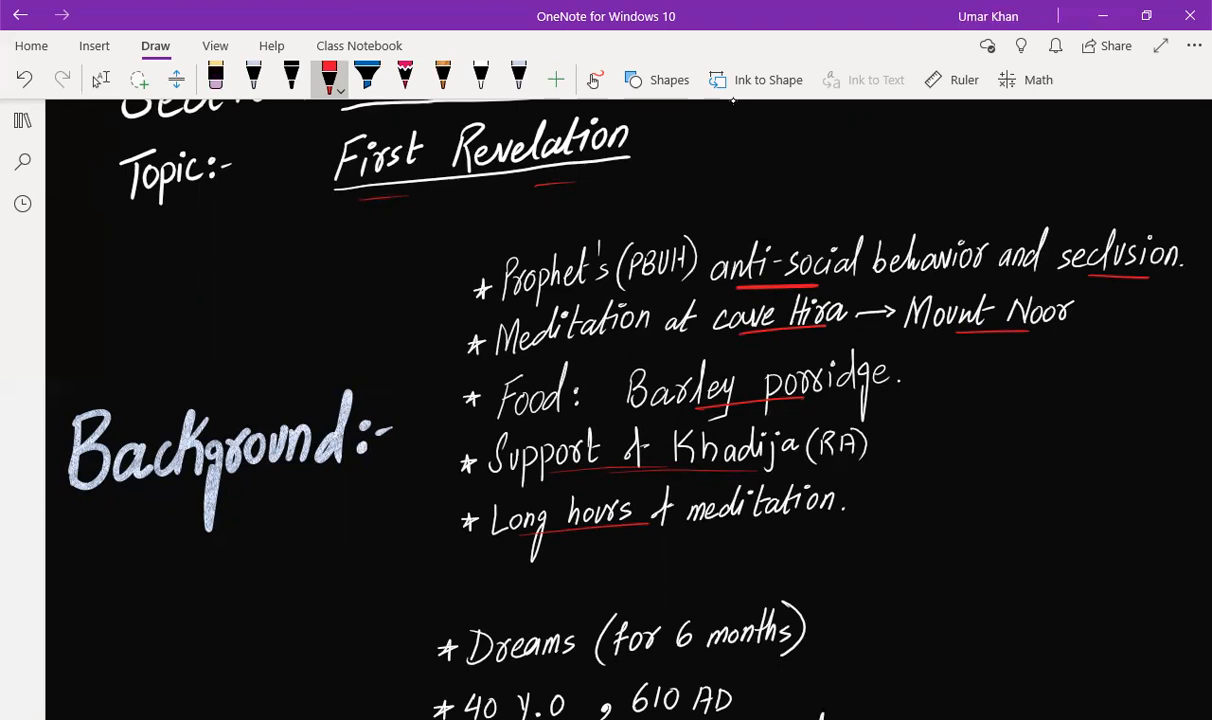
{"action": "scroll", "scroll_direction": "down", "scroll_amount": 3}
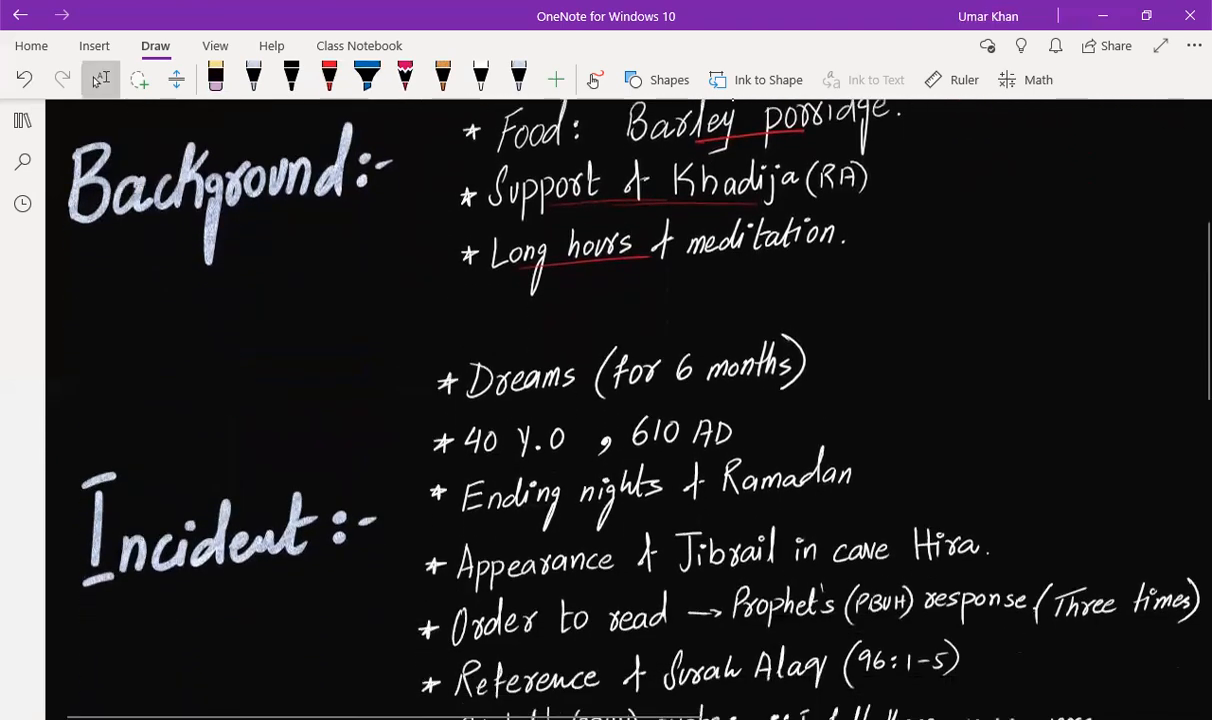
- Underline Incident key terms in red, including Ending nights and Ramadan, reselecting the red pen
{"action": "scroll", "scroll_direction": "down", "scroll_amount": 3}
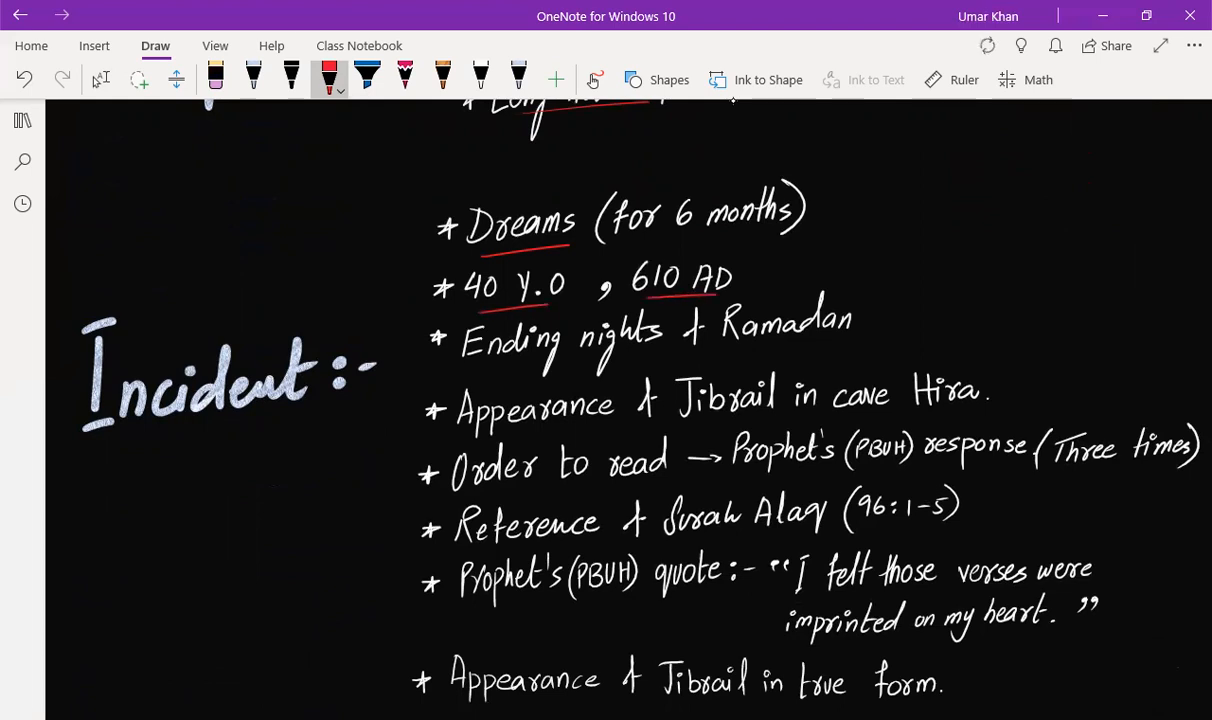
{"action": "left_click_drag", "start_coordinate": [475, 375], "coordinate": [845, 350]}
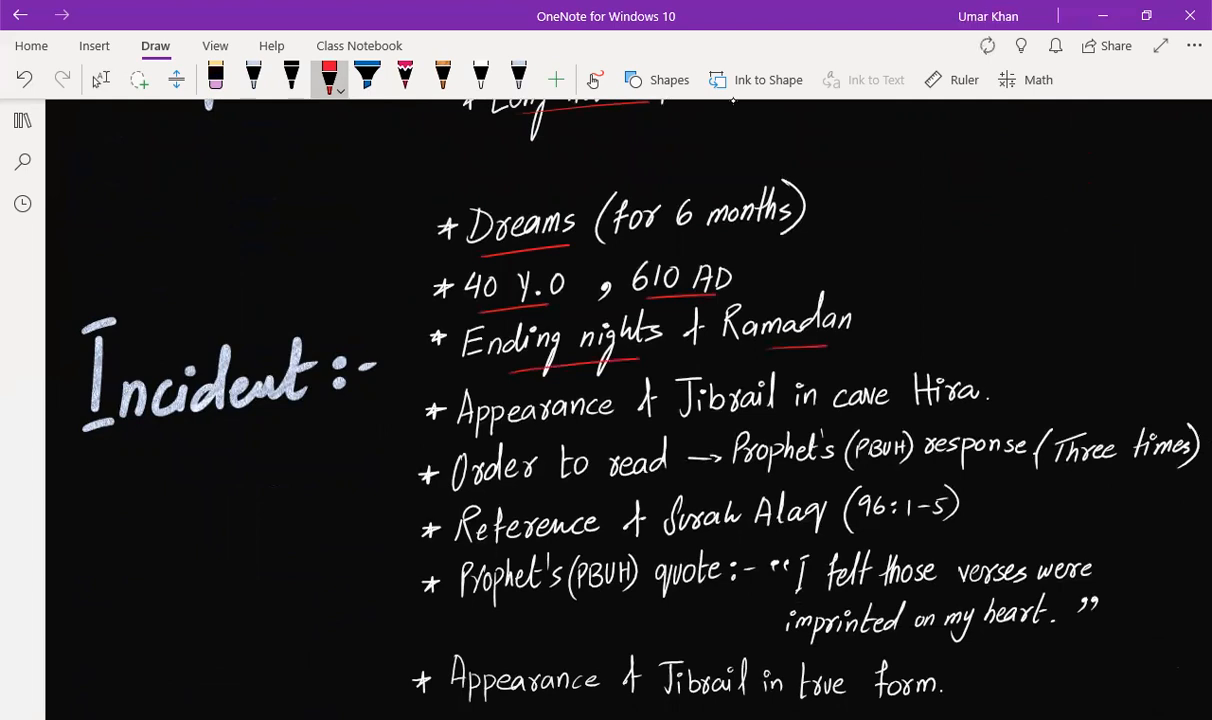
{"action": "scroll", "scroll_direction": "down", "scroll_amount": 3}
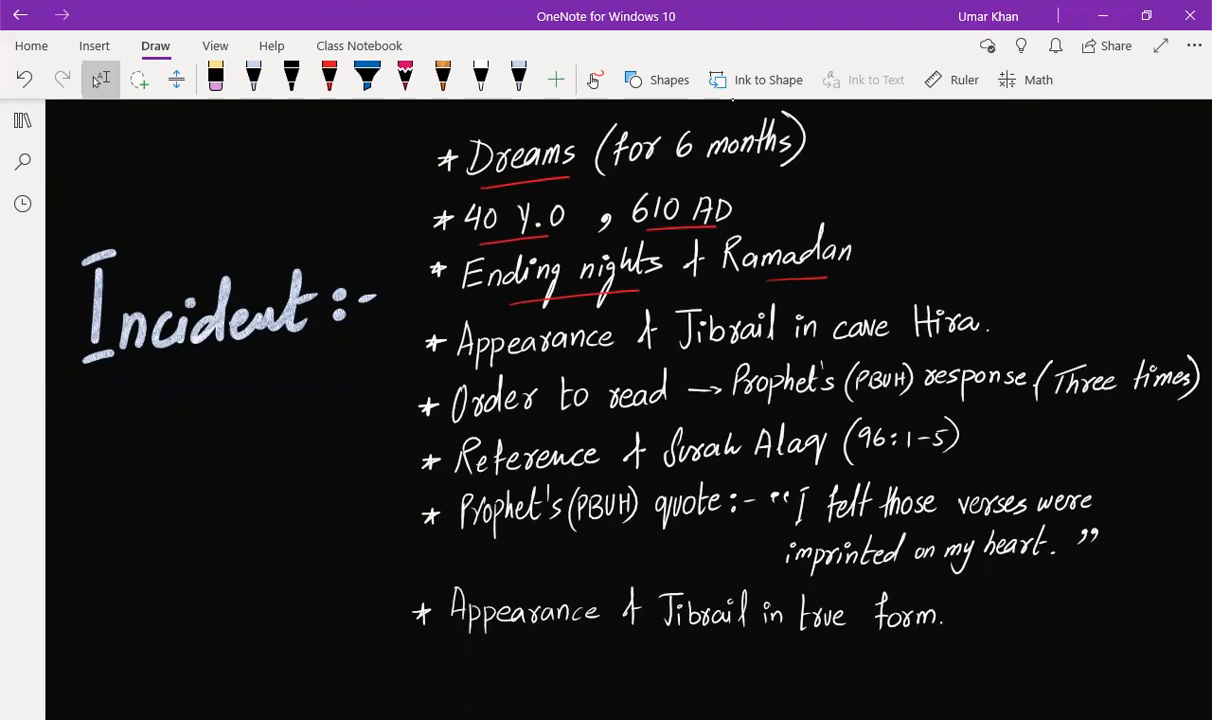
{"action": "left_click", "coordinate": [329, 74]}
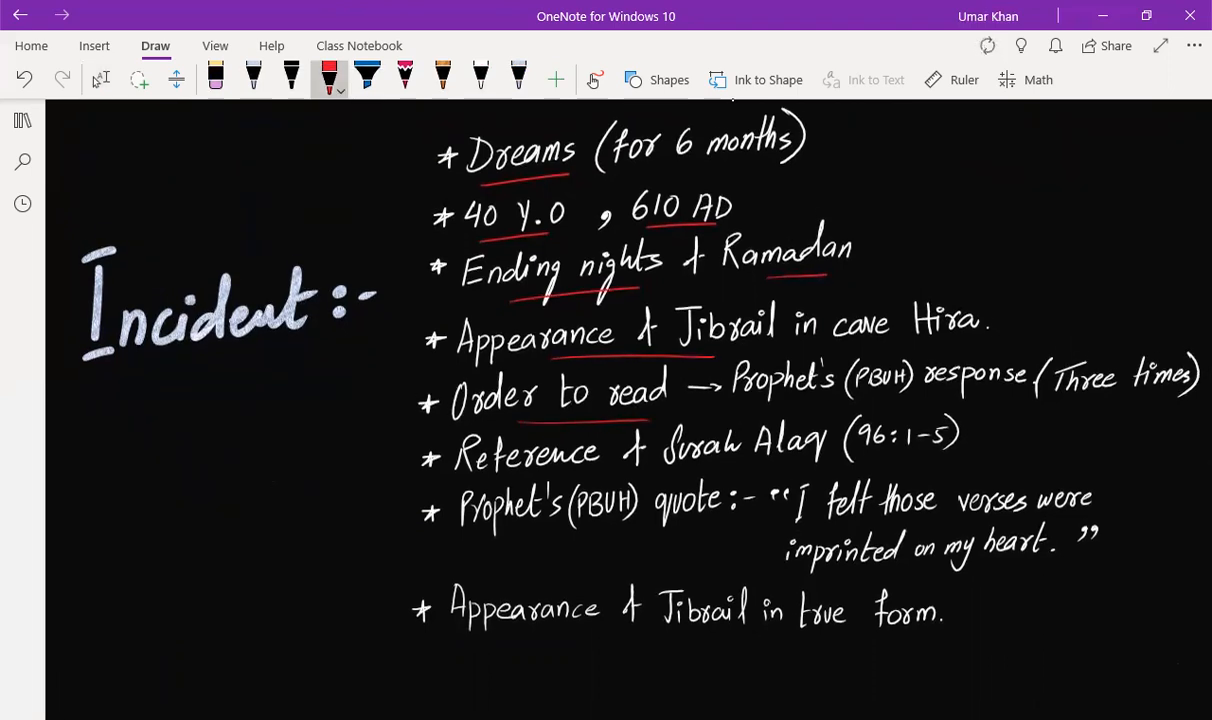
{"action": "scroll", "scroll_direction": "down", "scroll_amount": 3}
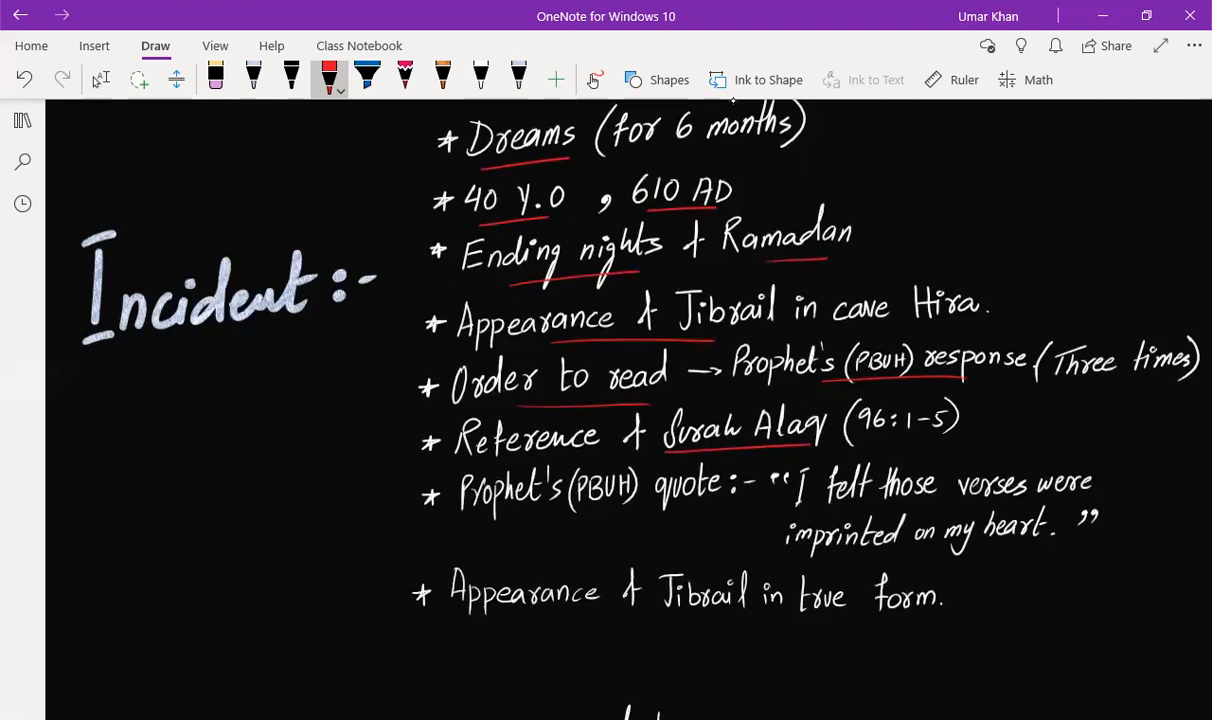
- Draw small red stars after the '(96:1-5)' Reference bullet
{"action": "left_click_drag", "start_coordinate": [978, 415], "coordinate": [995, 435]}
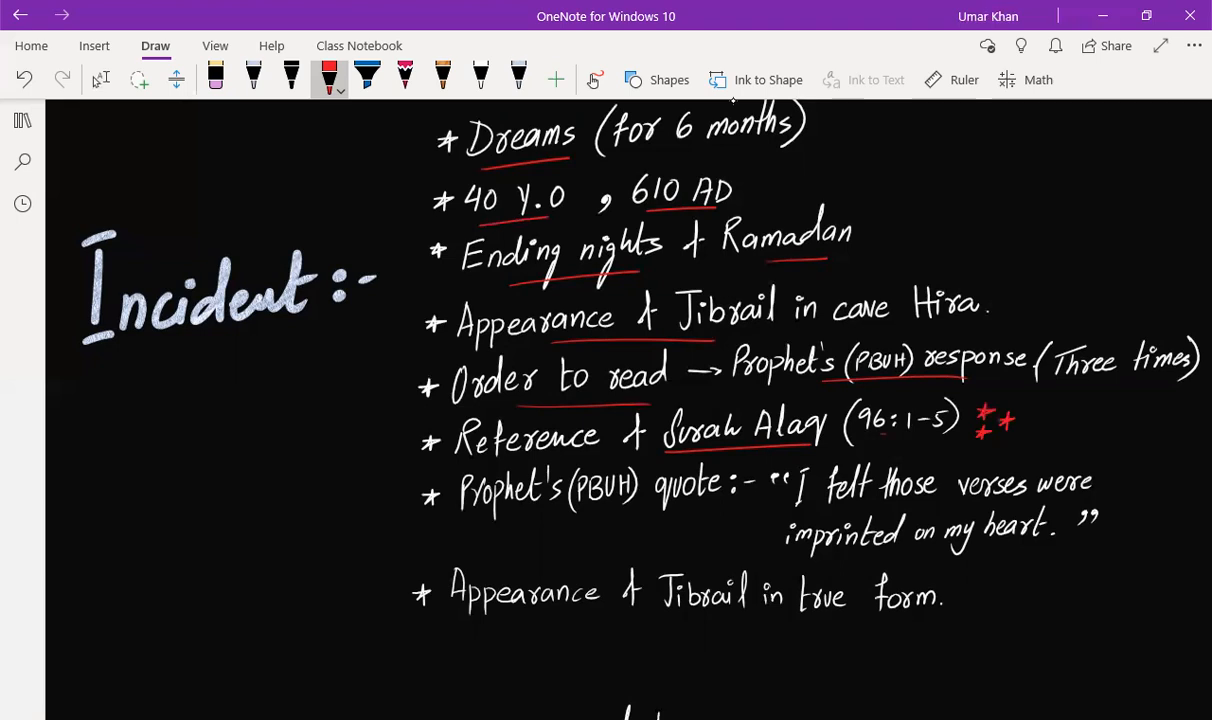
{"action": "scroll", "scroll_direction": "down", "scroll_amount": 3}
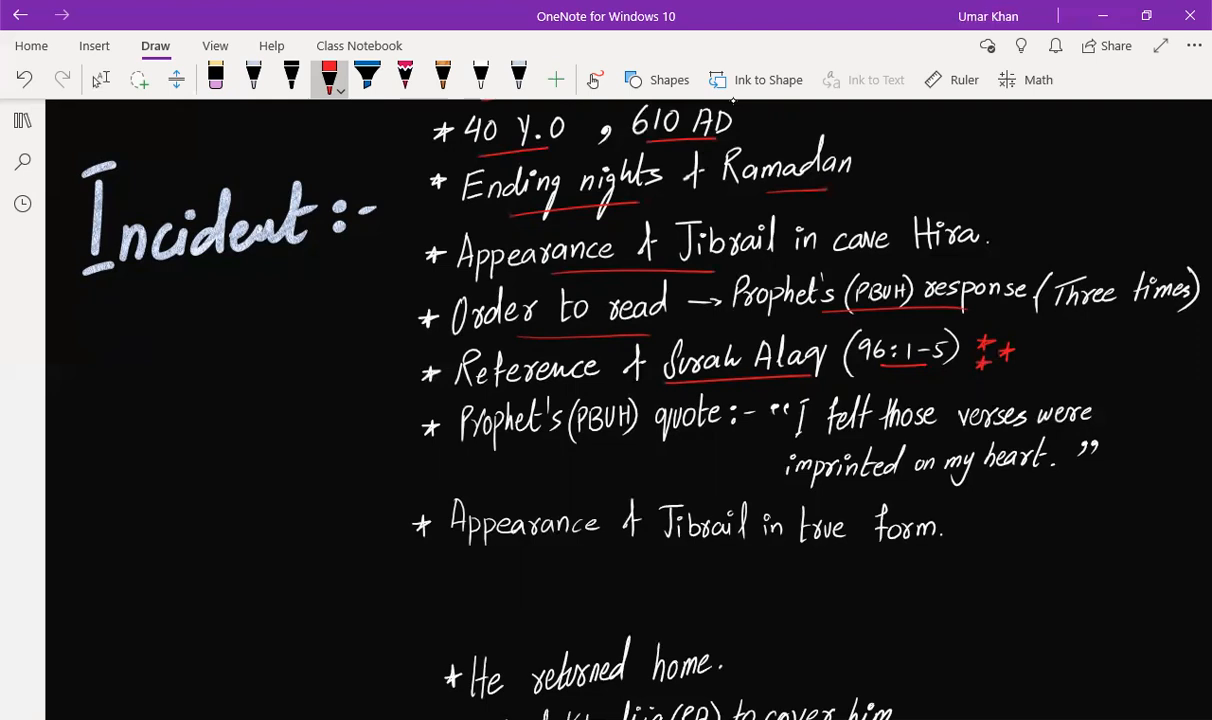
{"action": "scroll", "scroll_direction": "down", "scroll_amount": 3}
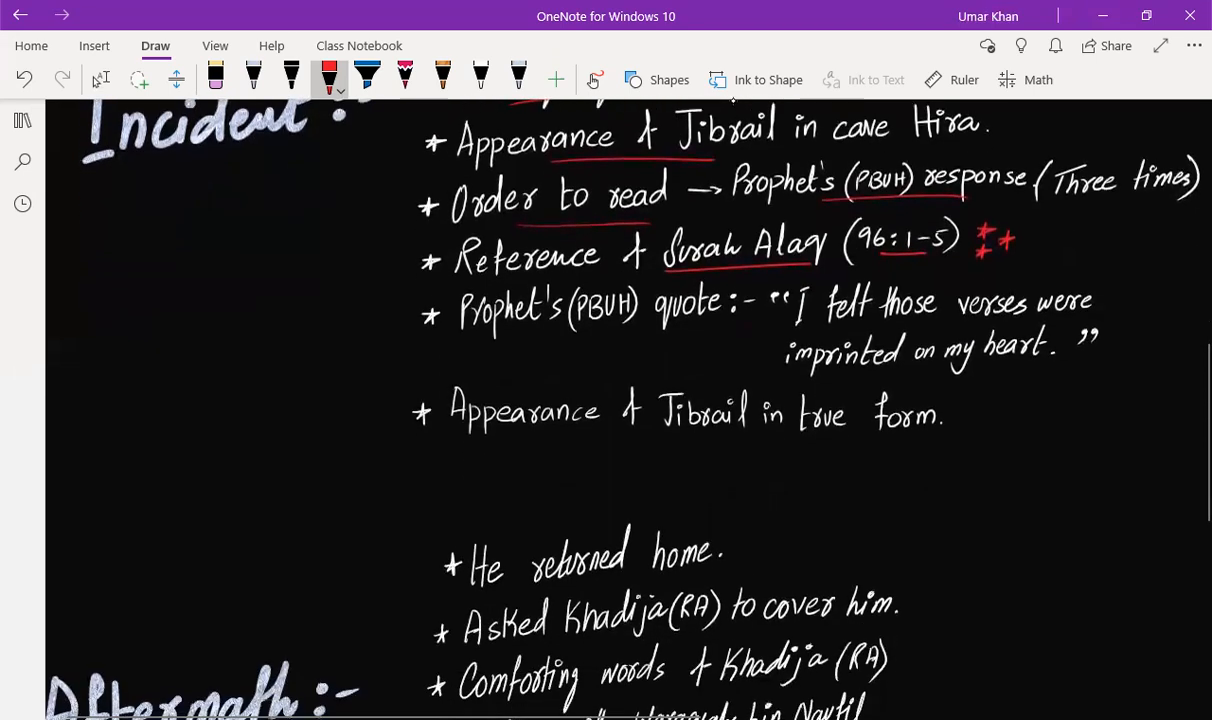
{"action": "left_click_drag", "start_coordinate": [800, 435], "coordinate": [910, 438]}
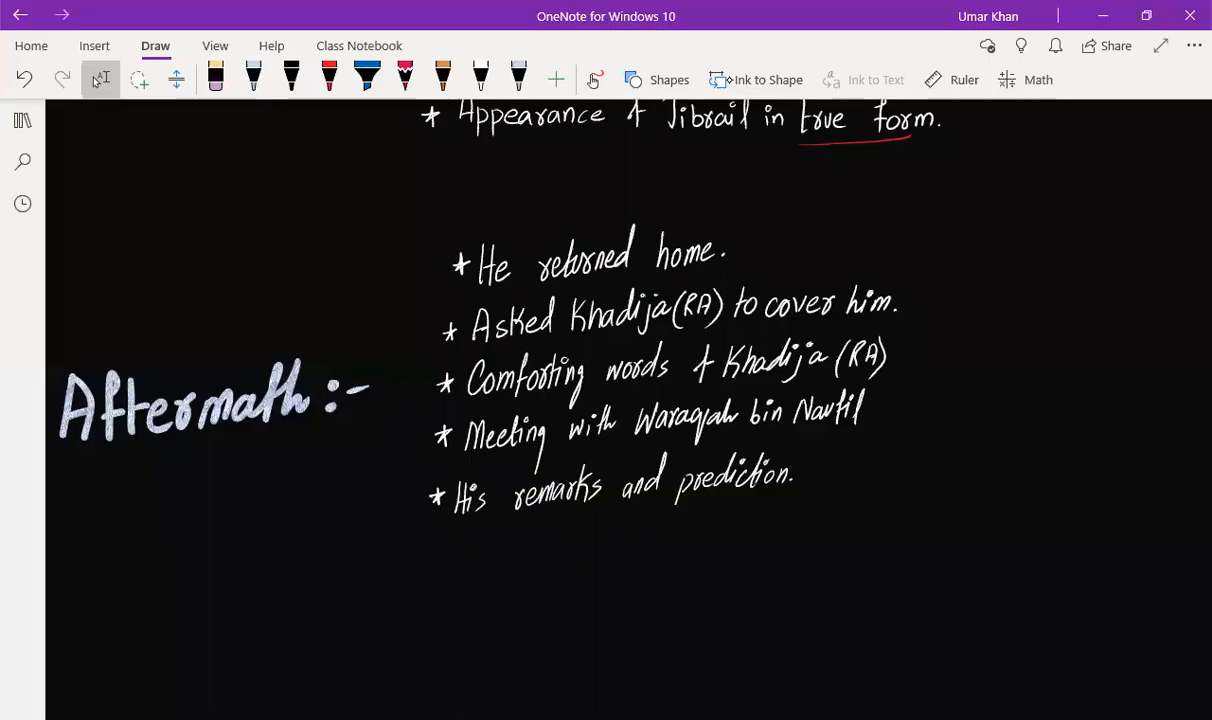
- Reselect the red pen on the Draw tab for the Aftermath notes
{"action": "left_click", "coordinate": [330, 79]}
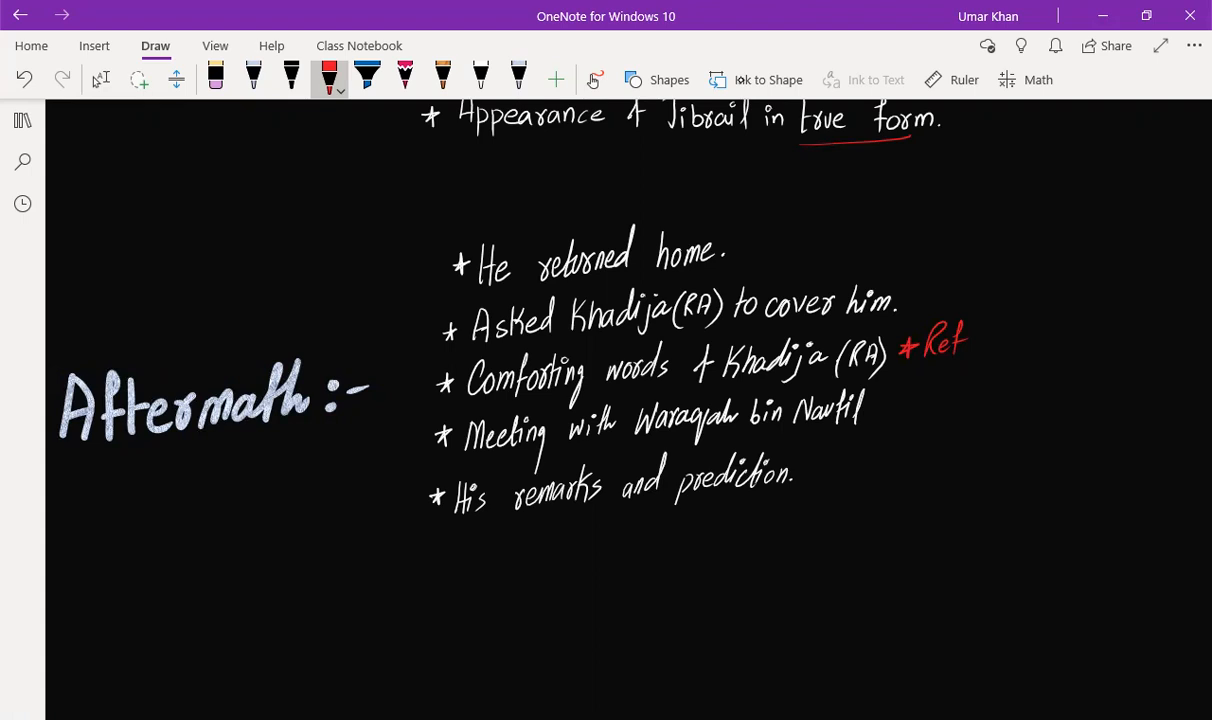
- Underline 'Waraqah bin Naufil', 'remarks' and 'prediction' in red, and write a Ref note beneath them
{"action": "left_click_drag", "start_coordinate": [655, 432], "coordinate": [815, 428]}
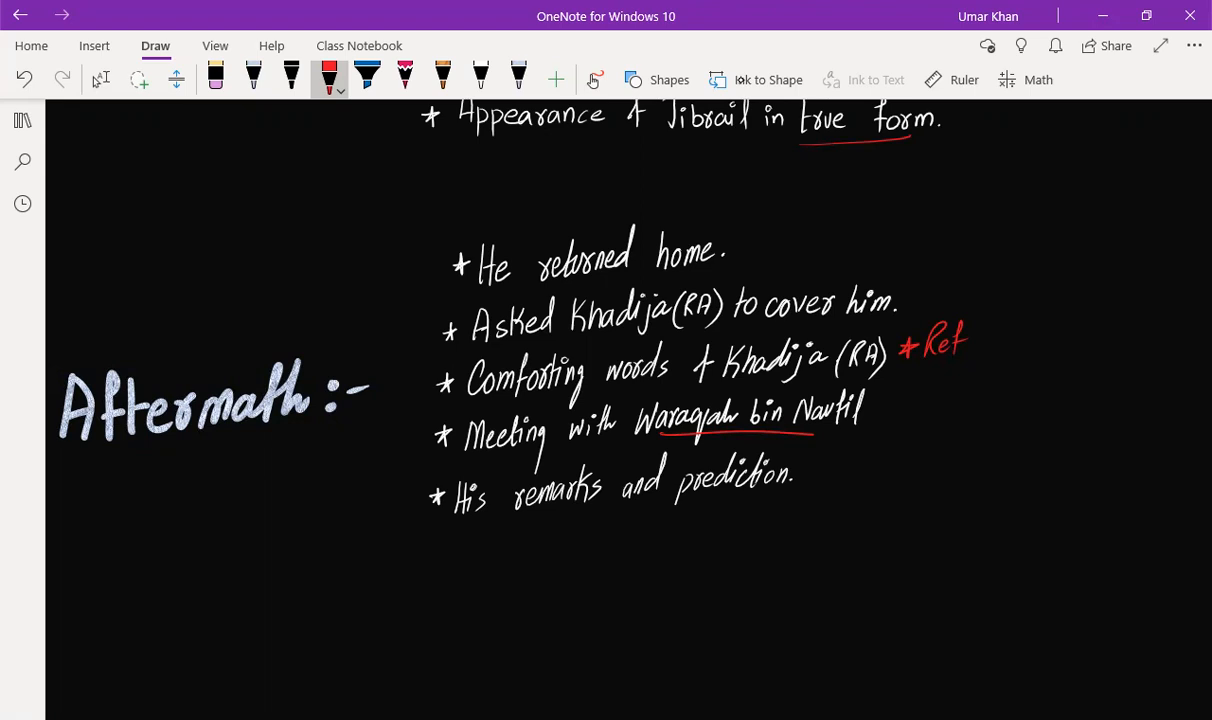
{"action": "left_click_drag", "start_coordinate": [510, 518], "coordinate": [605, 510]}
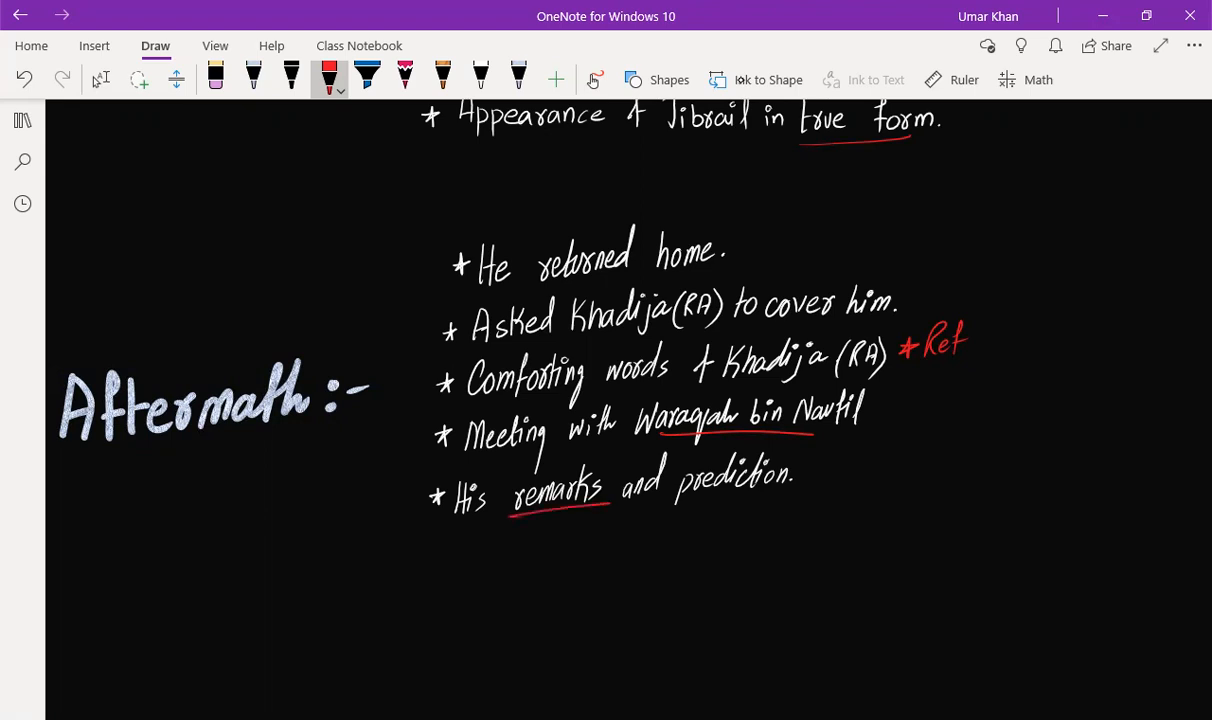
{"action": "left_click_drag", "start_coordinate": [680, 512], "coordinate": [800, 502]}
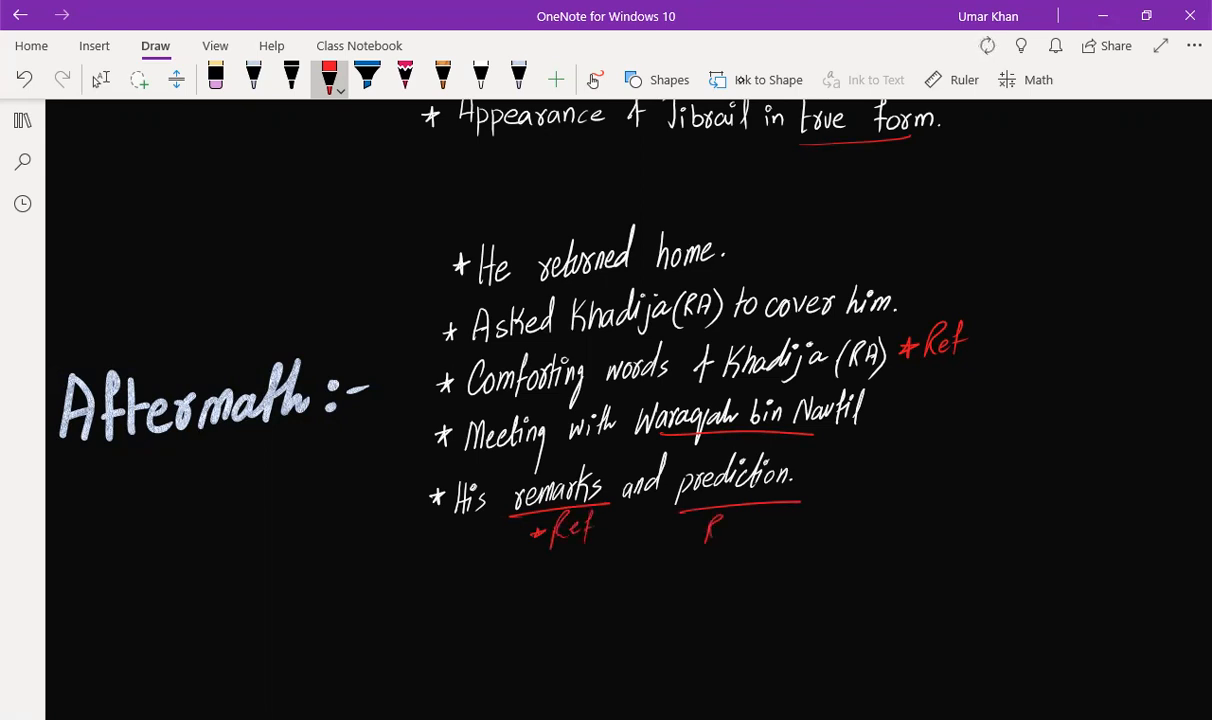
{"action": "left_click_drag", "start_coordinate": [685, 528], "coordinate": [745, 530]}
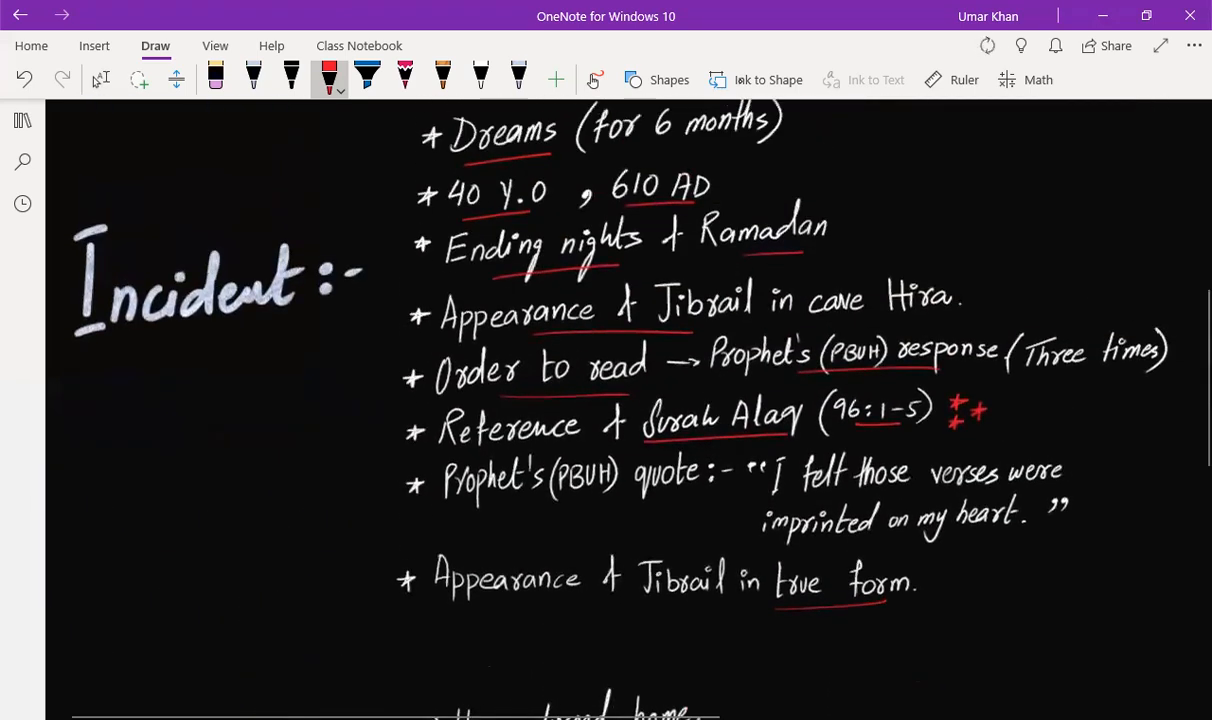
- Scroll down the notes and reselect the red pen to finish the marks
{"action": "scroll", "scroll_direction": "down", "scroll_amount": 3}
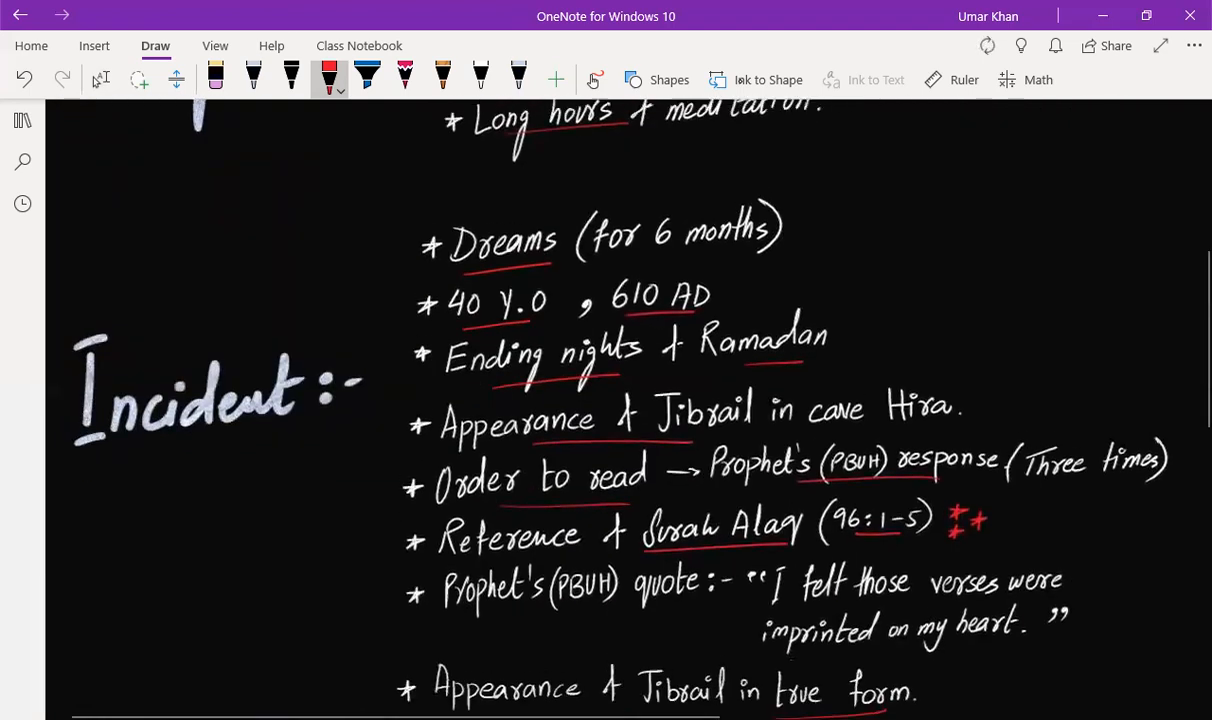
{"action": "scroll", "scroll_direction": "down", "scroll_amount": 3}
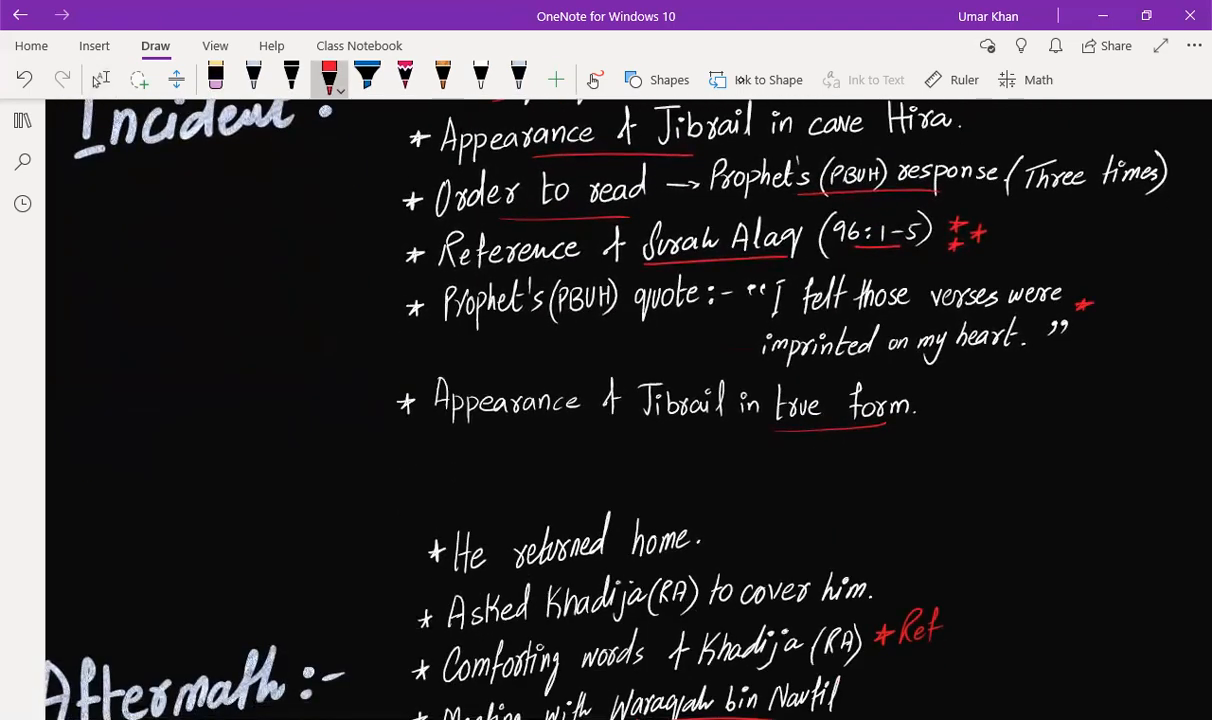
{"action": "scroll", "scroll_direction": "down", "scroll_amount": 3}
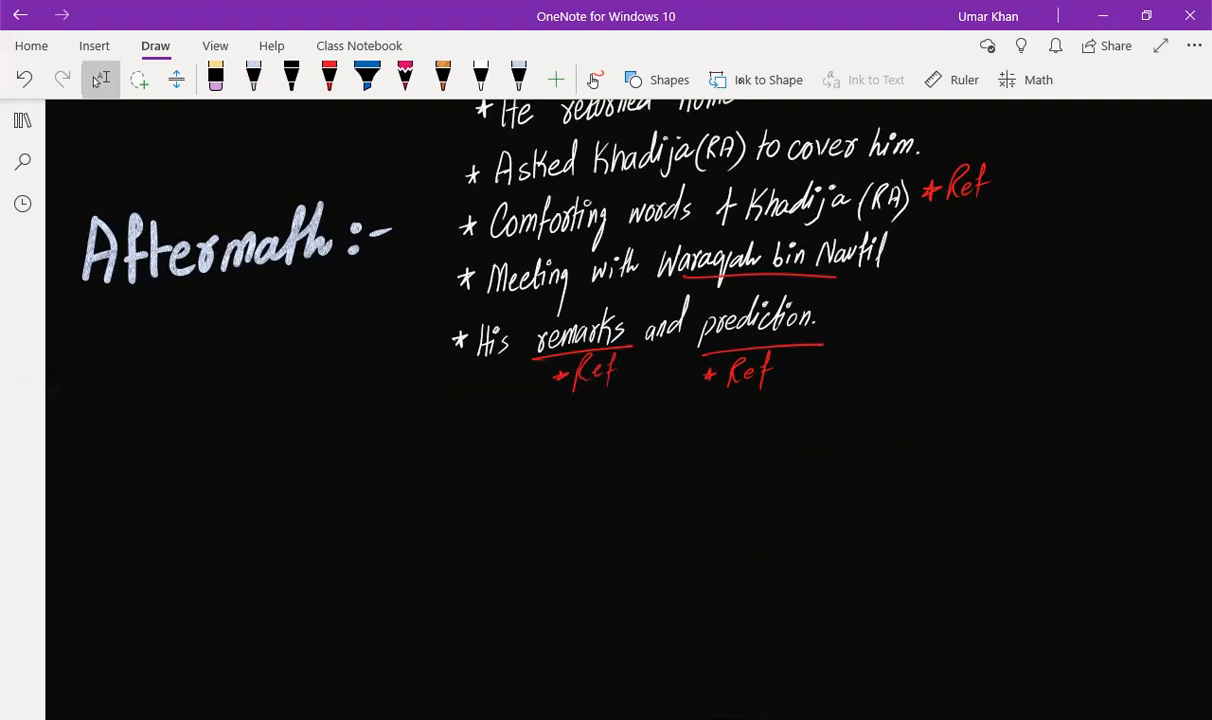
{"action": "left_click", "coordinate": [329, 77]}
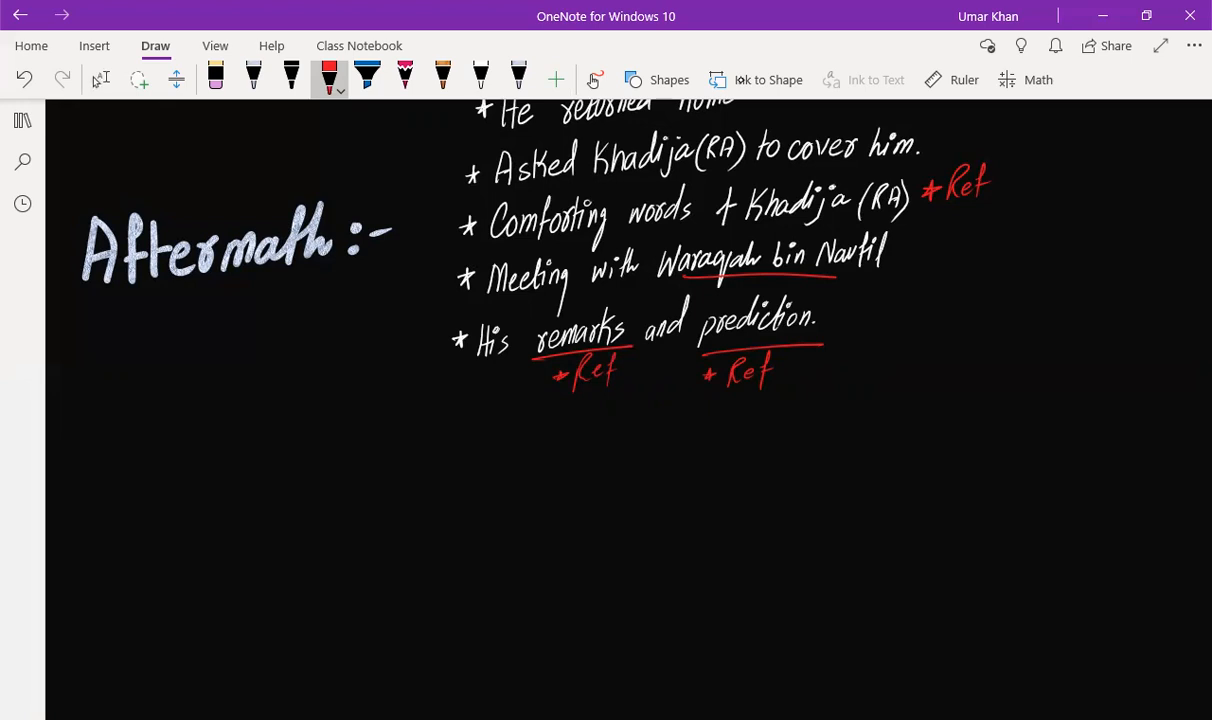
{"action": "scroll", "scroll_direction": "down", "scroll_amount": 3}
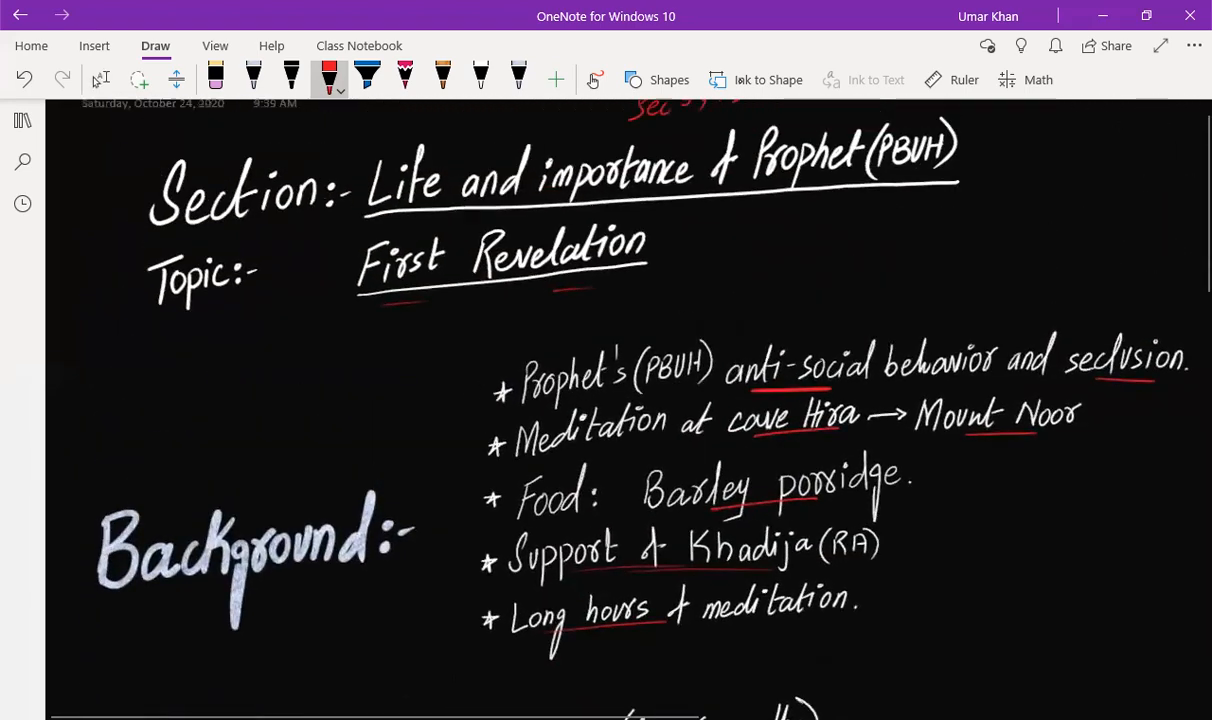
{"action": "scroll", "scroll_direction": "down", "scroll_amount": 3}
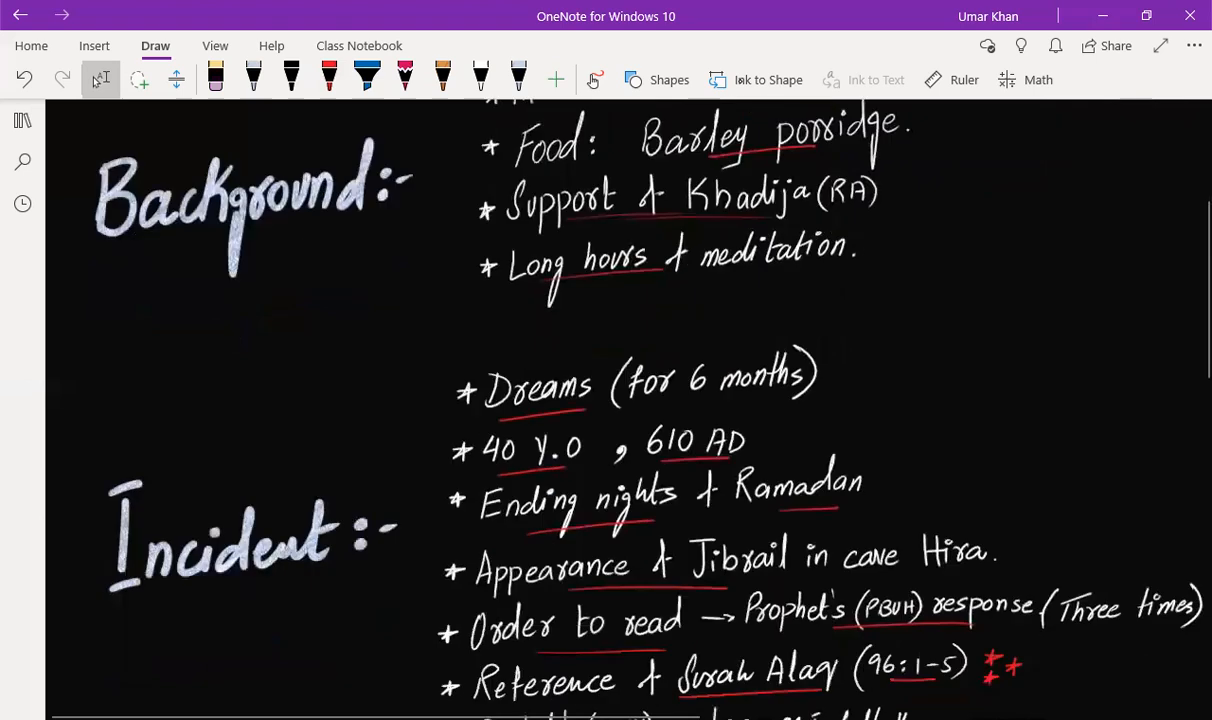
{"action": "scroll", "scroll_direction": "down", "scroll_amount": 3}
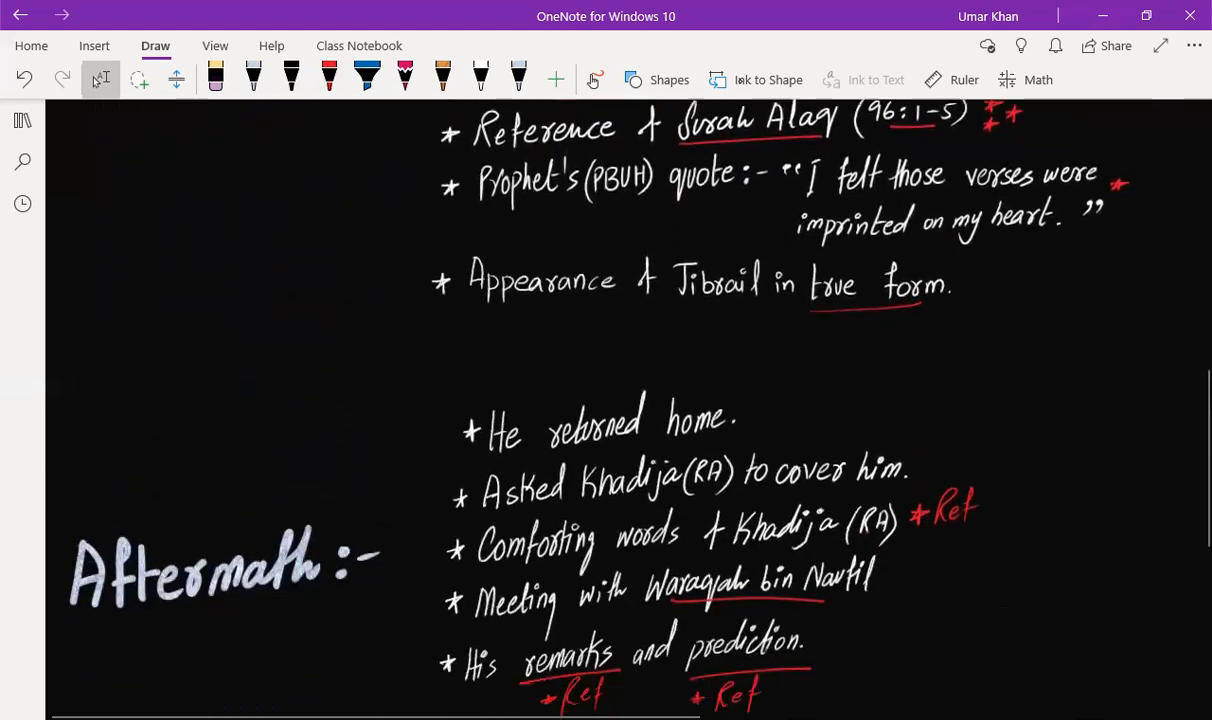
{"action": "scroll", "scroll_direction": "down", "scroll_amount": 3}
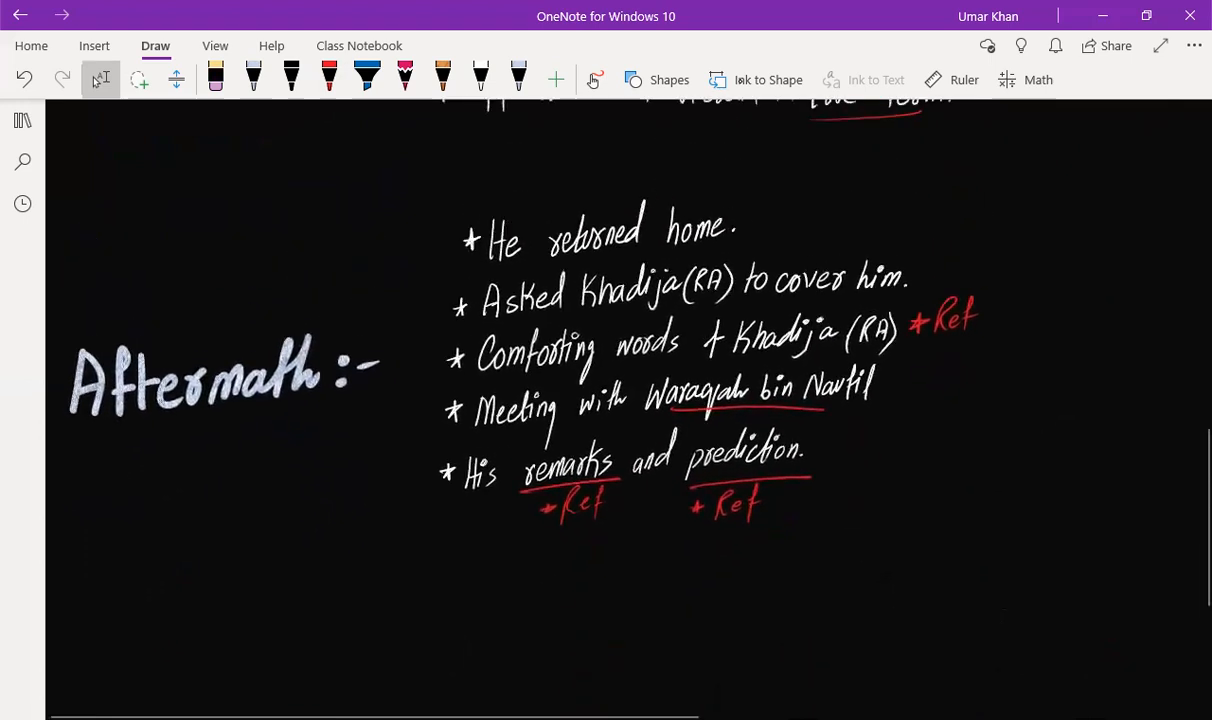
{"action": "scroll", "scroll_direction": "down", "scroll_amount": 3}
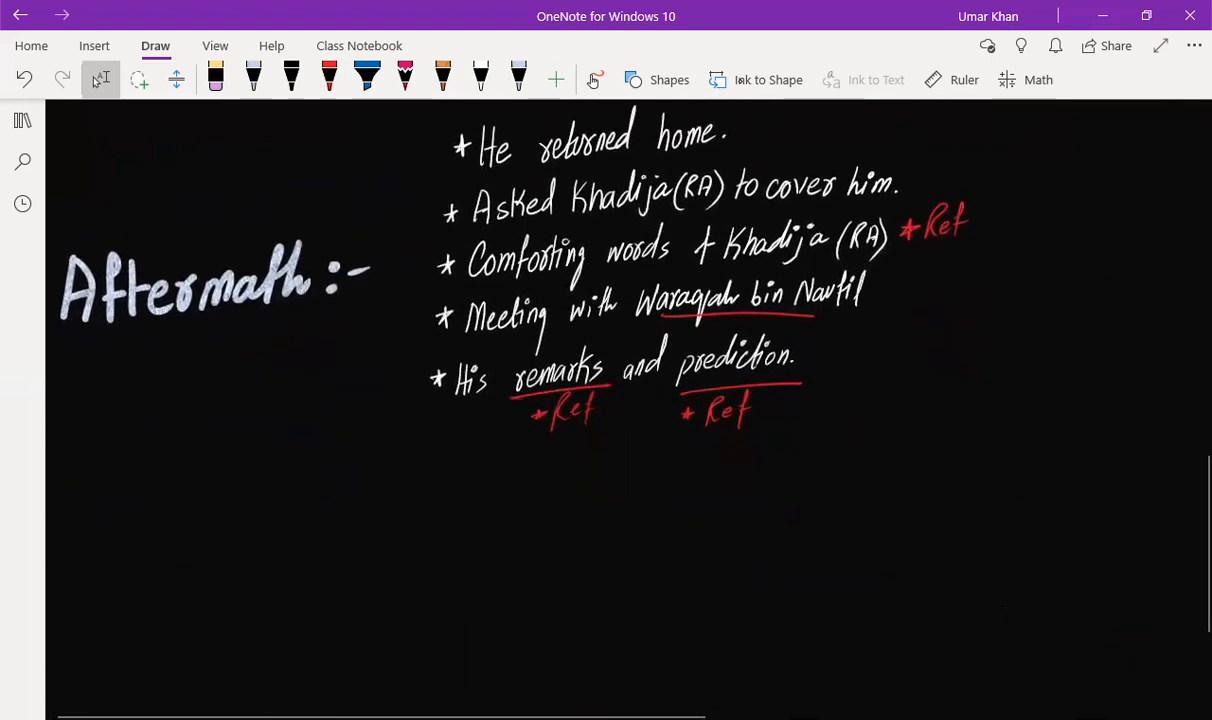
{"action": "scroll", "scroll_direction": "down", "scroll_amount": 3}
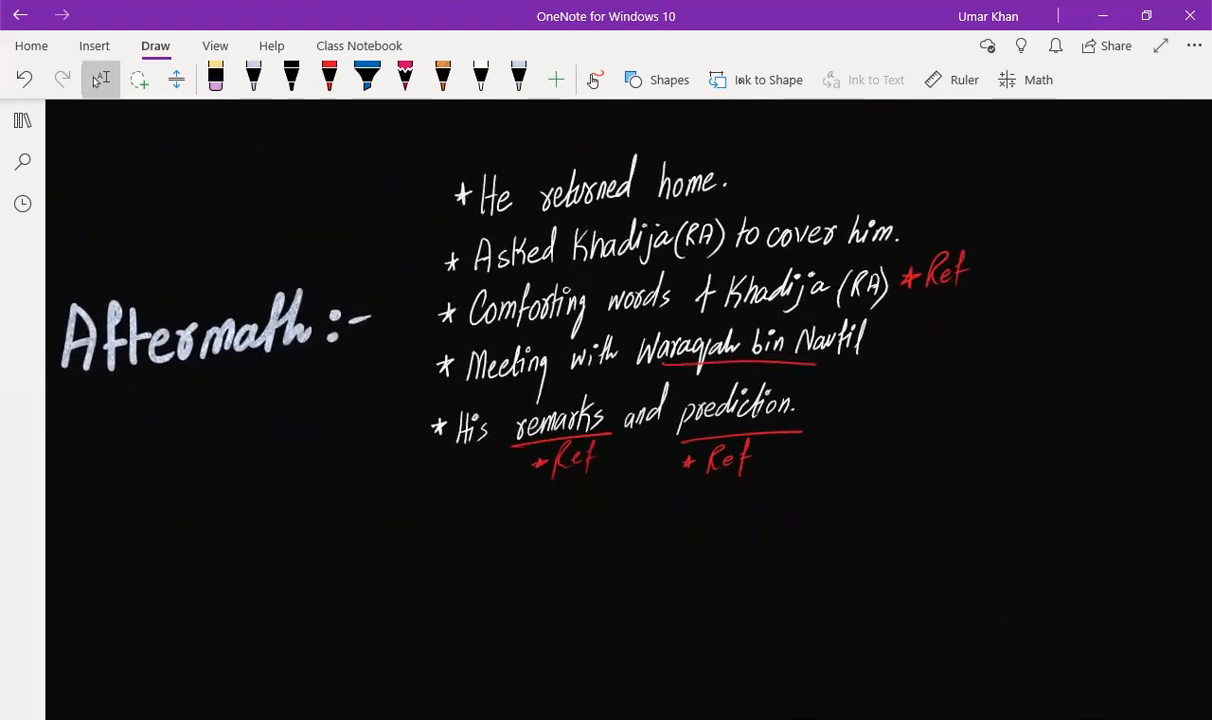